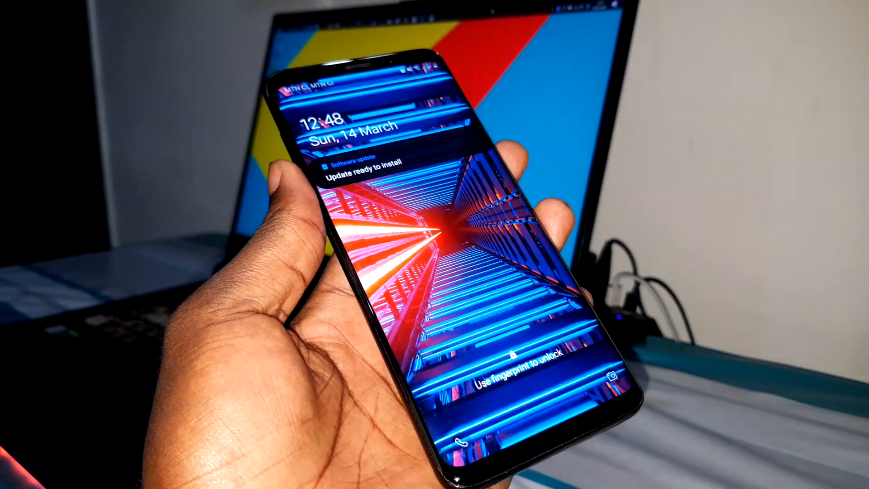
Open the 'Update ready to install' notification and start the system update with 'Install now'
click(360, 164)
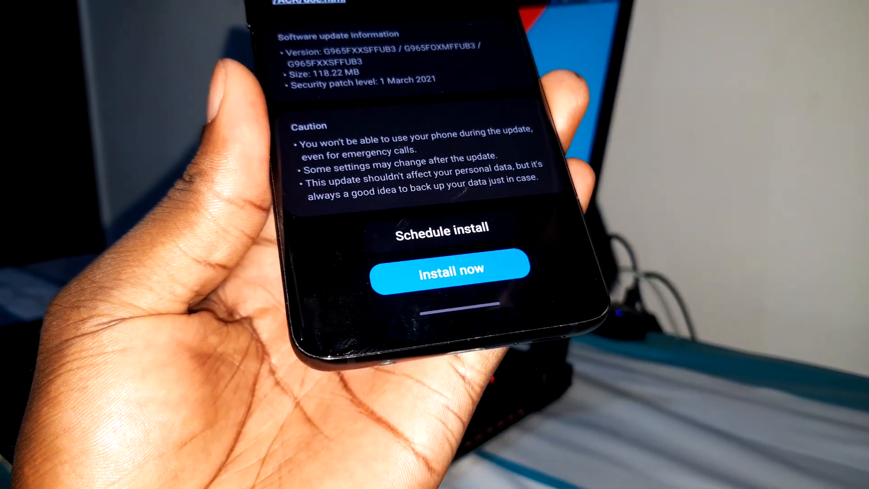
click(449, 271)
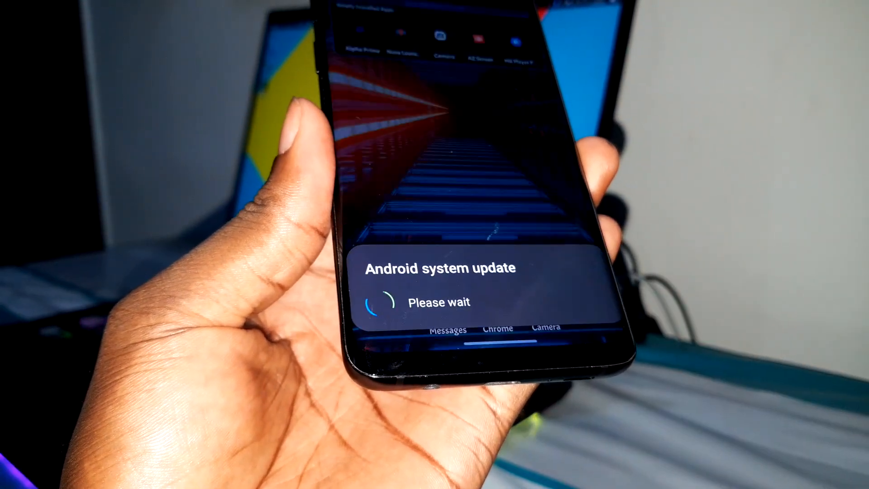